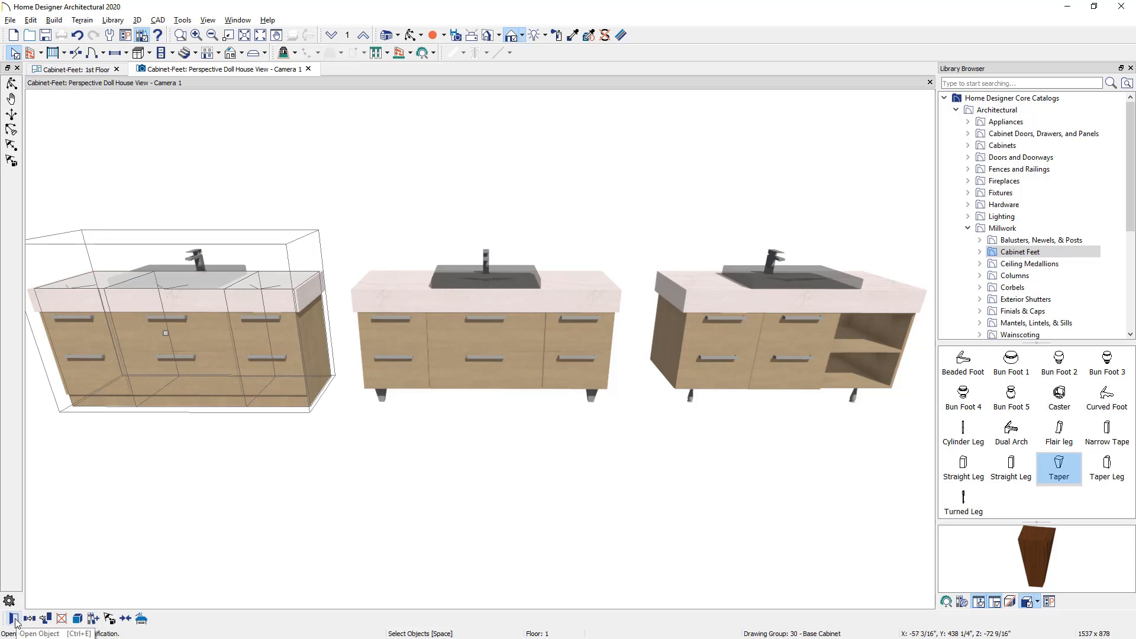
# - Disable the default front and set the toe kick item height to 1/16"
pyautogui.click(12, 618)
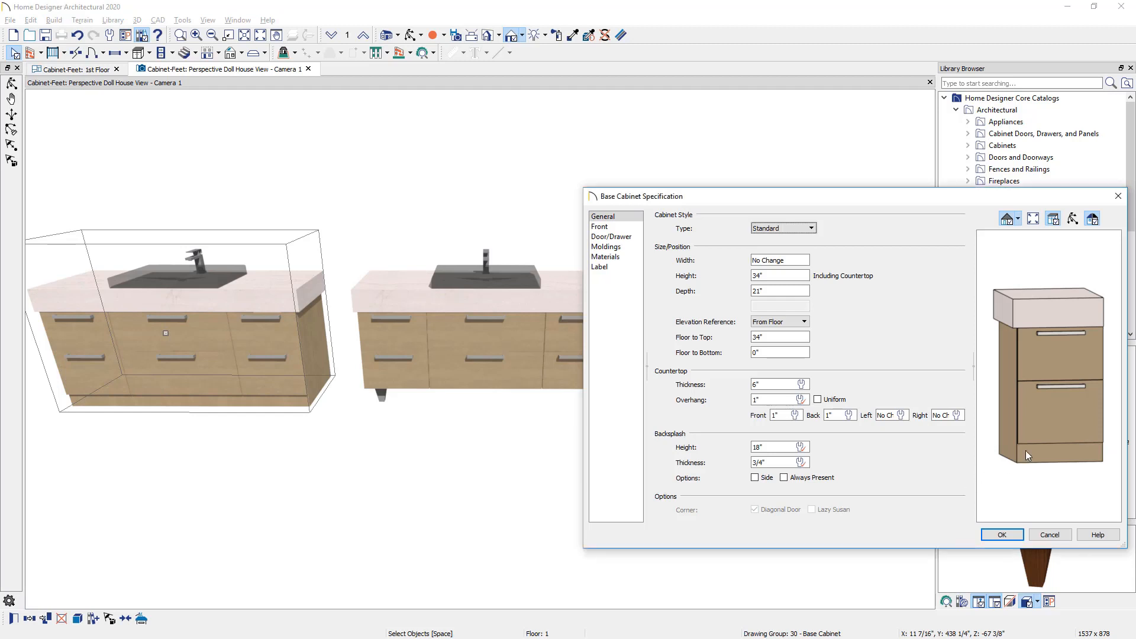
pyautogui.click(599, 226)
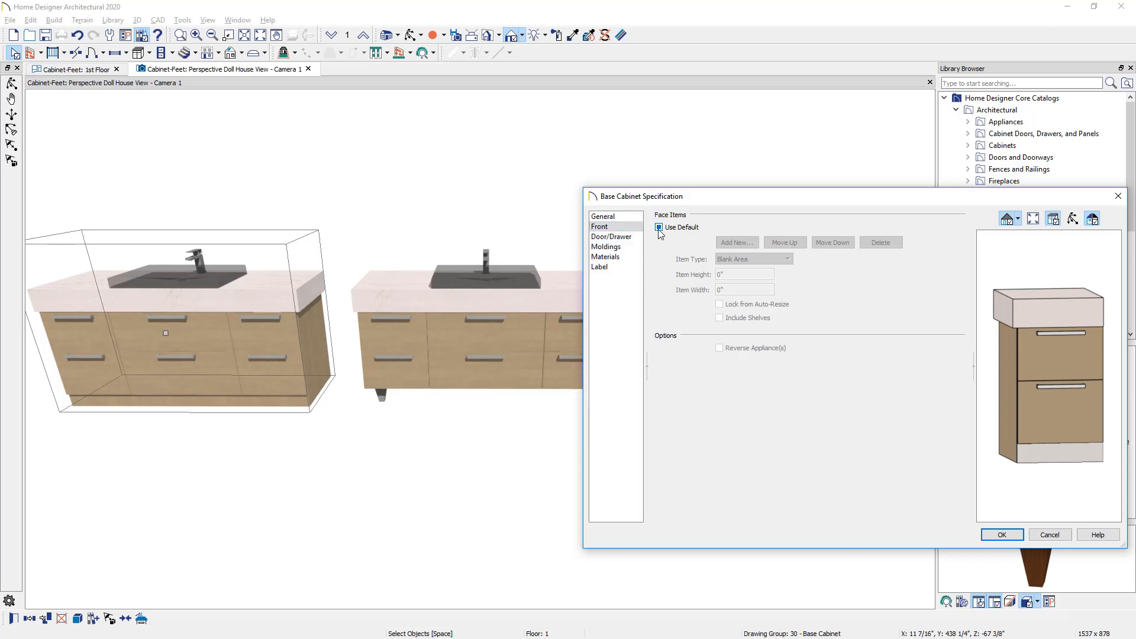
pyautogui.click(659, 227)
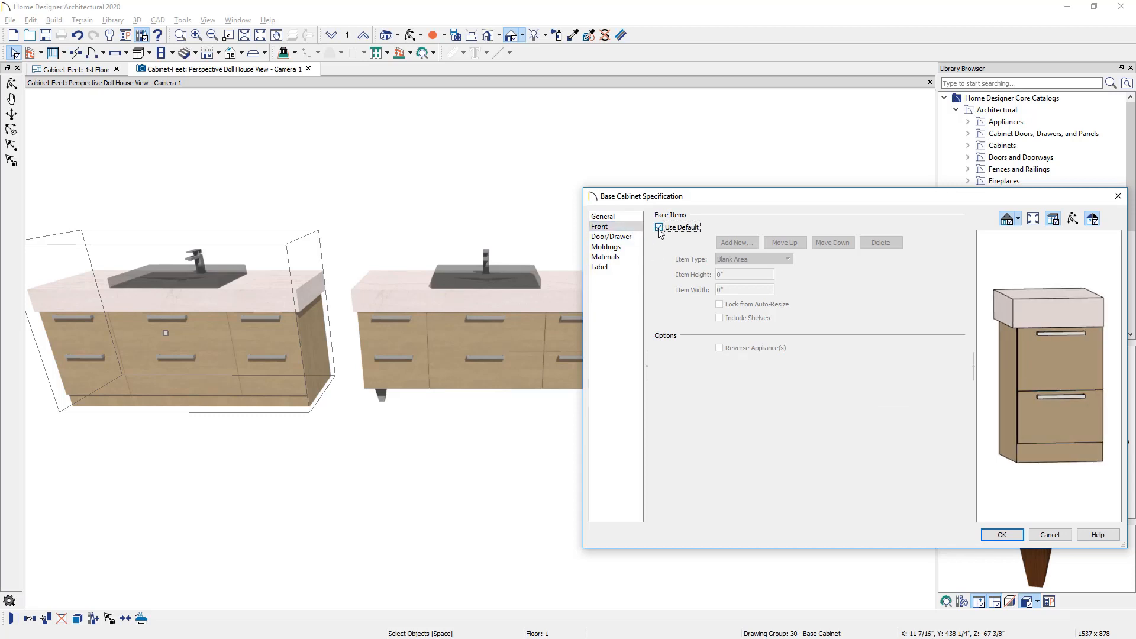
pyautogui.click(659, 227)
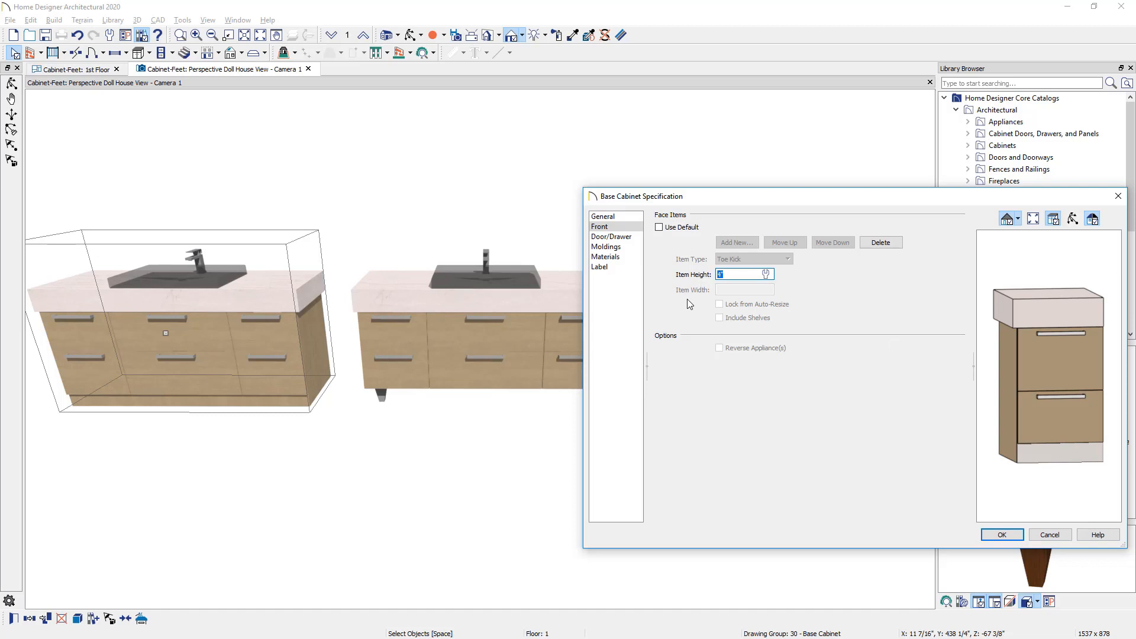
pyautogui.write('0')
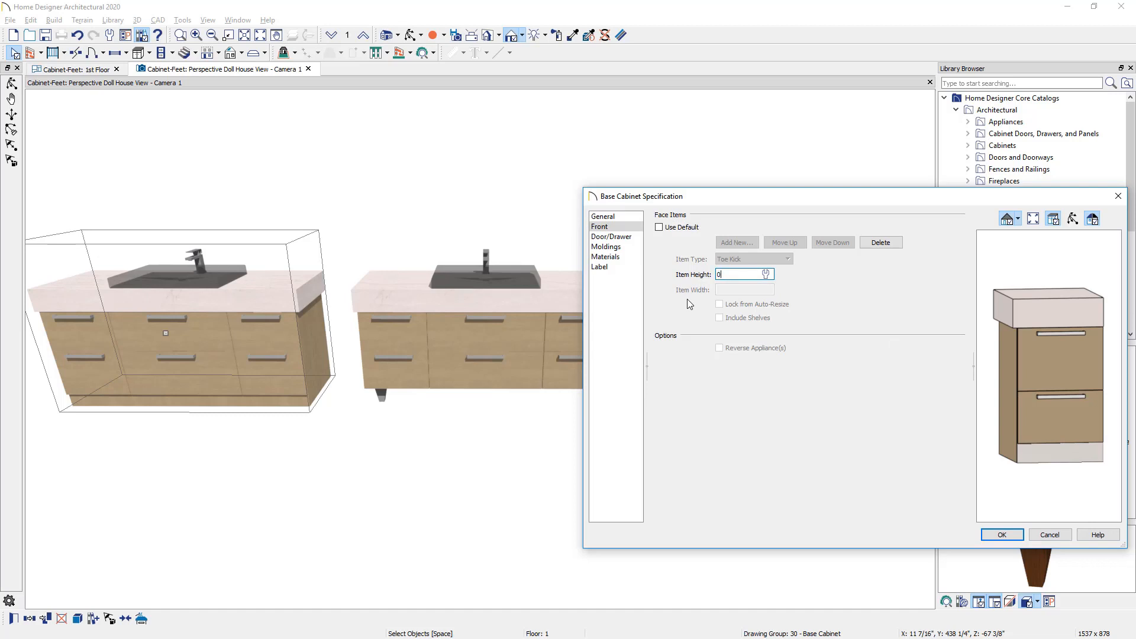
pyautogui.write('1/16"')
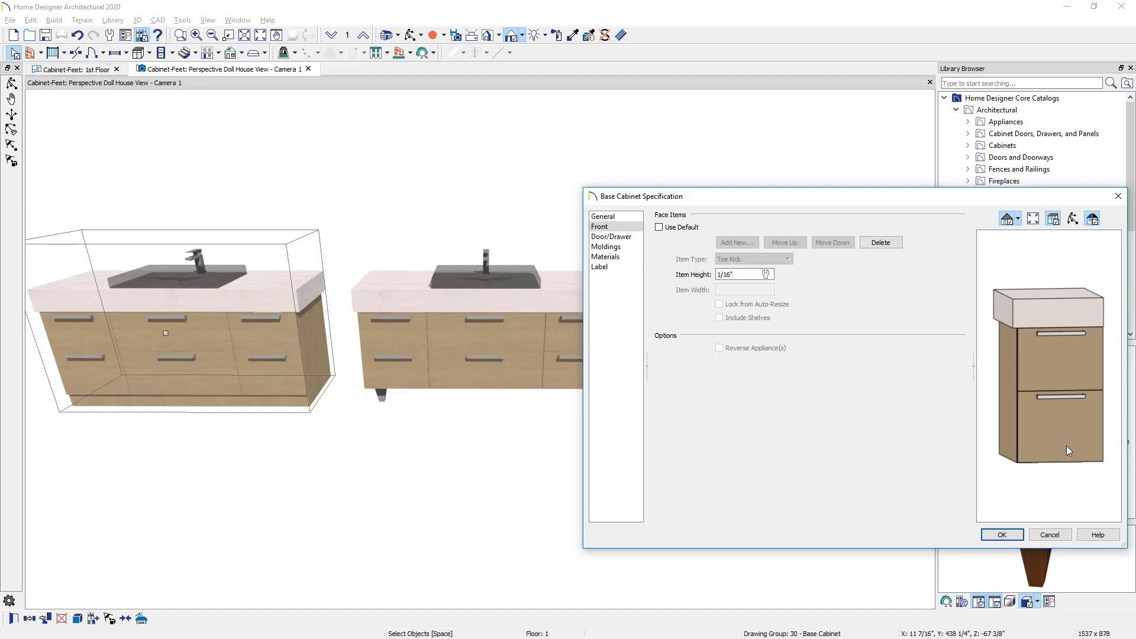
# - In General settings, set cabinet Height to 28" and Floor to Bottom to 6"
pyautogui.click(598, 226)
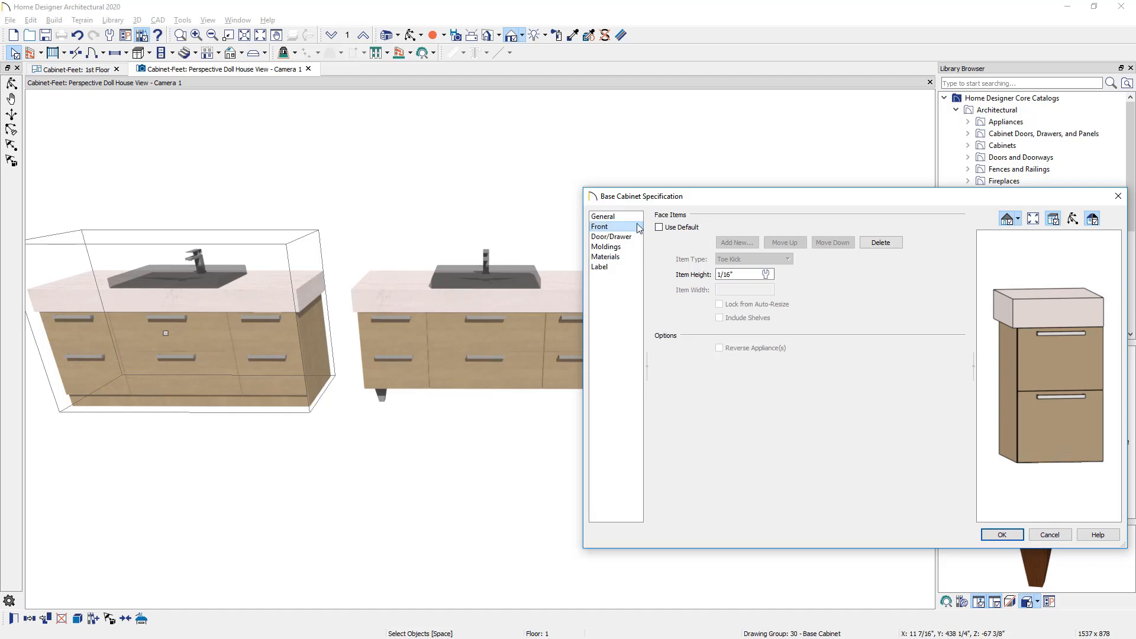
pyautogui.click(603, 216)
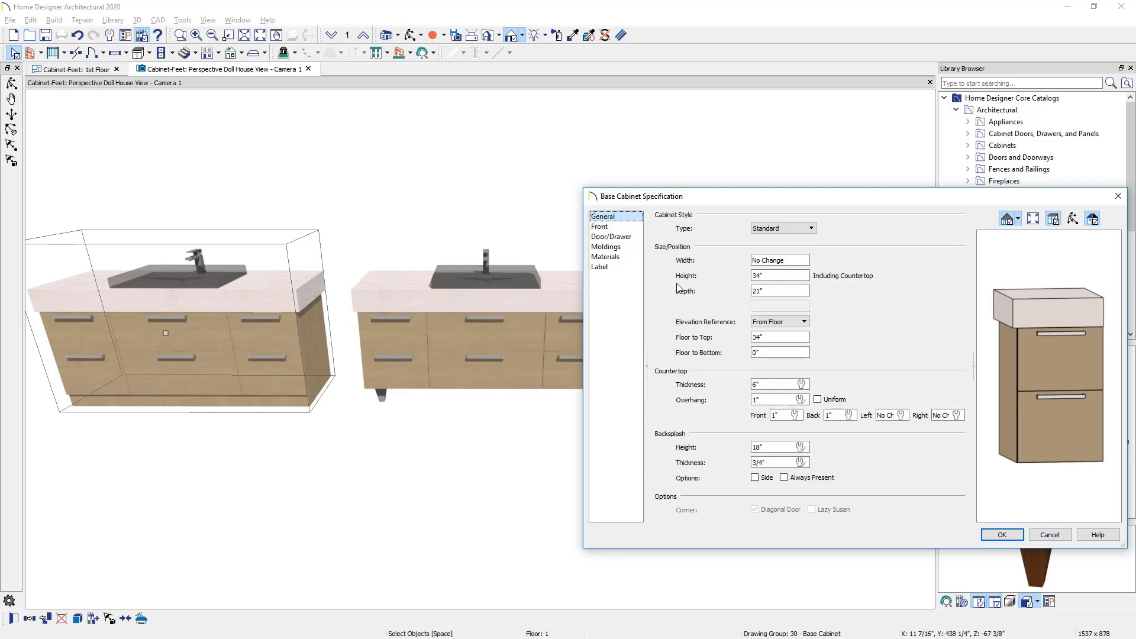
pyautogui.click(779, 276)
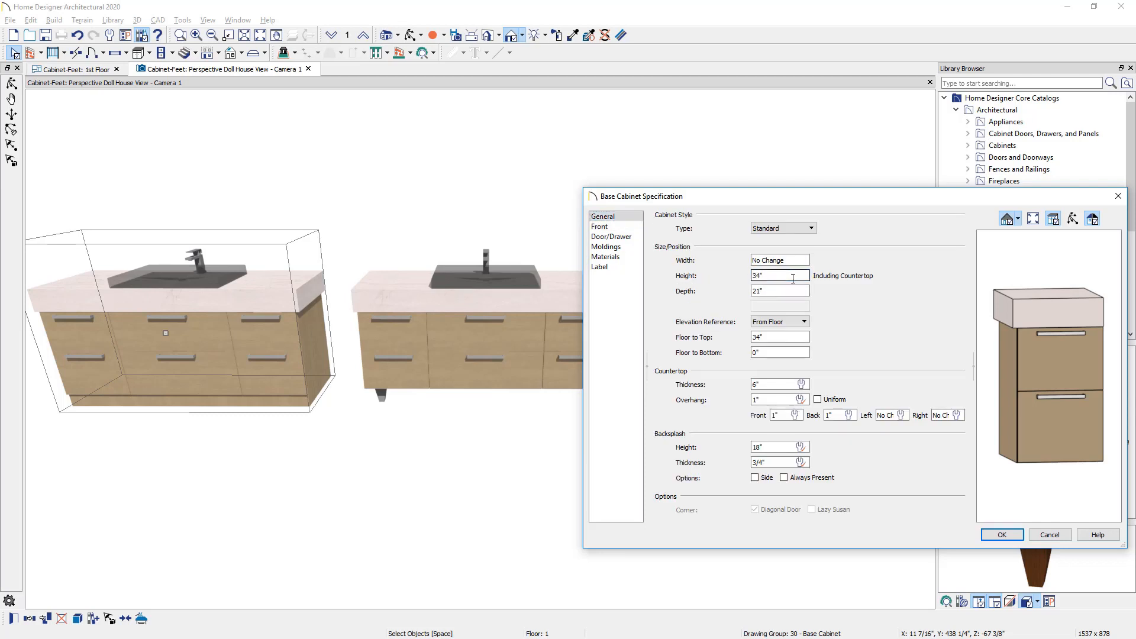
pyautogui.click(779, 276)
pyautogui.write('28')
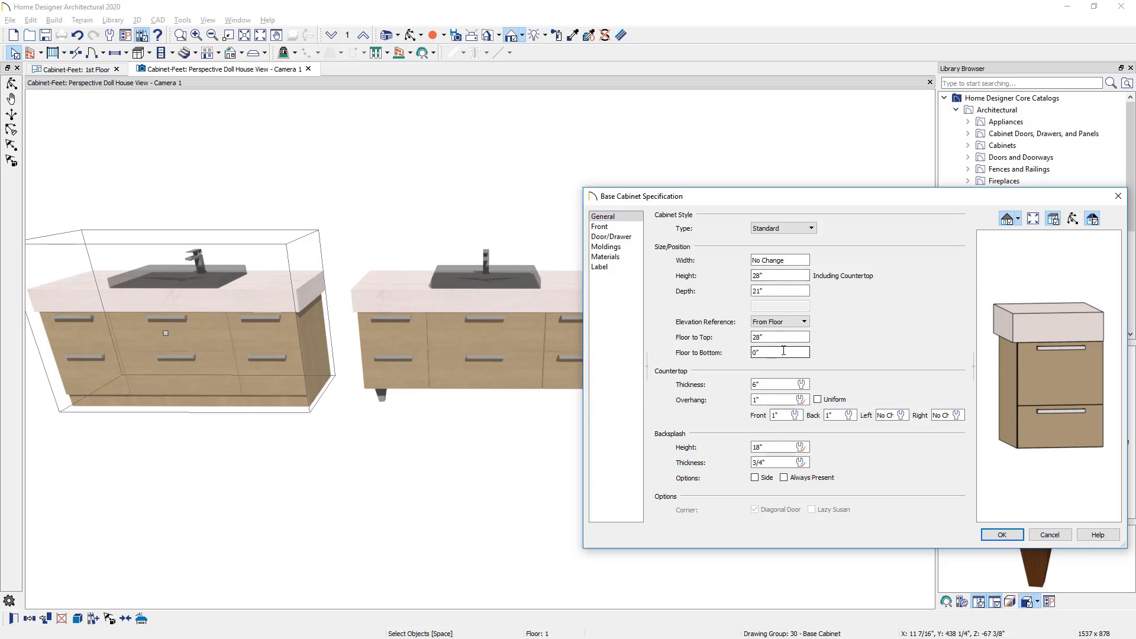
pyautogui.click(780, 352)
pyautogui.write('6')
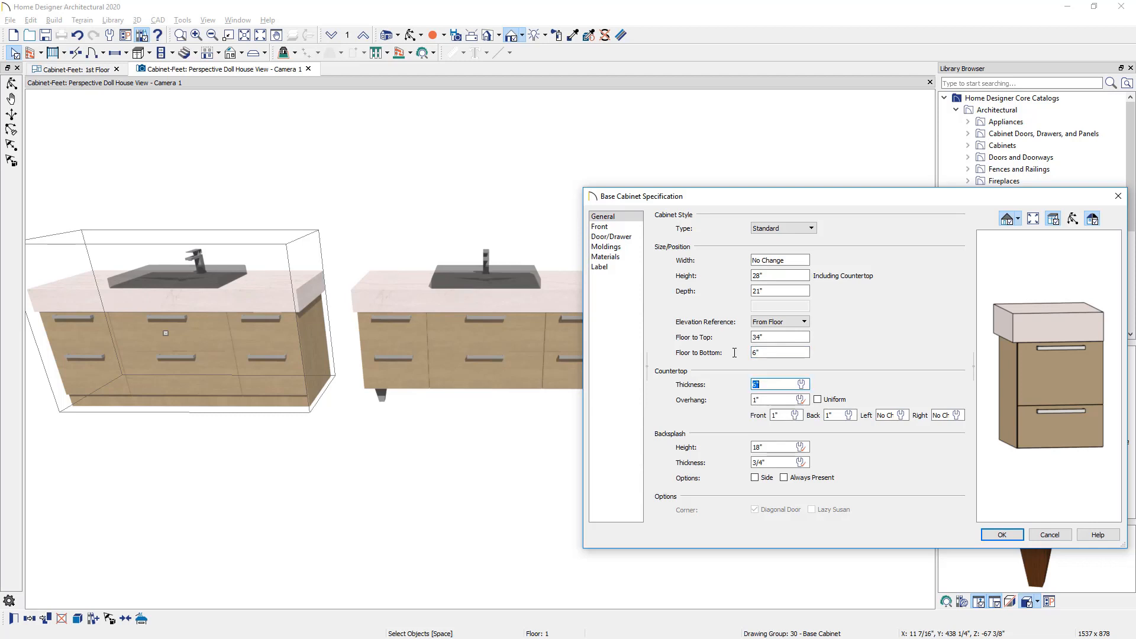
pyautogui.moveTo(1039, 361)
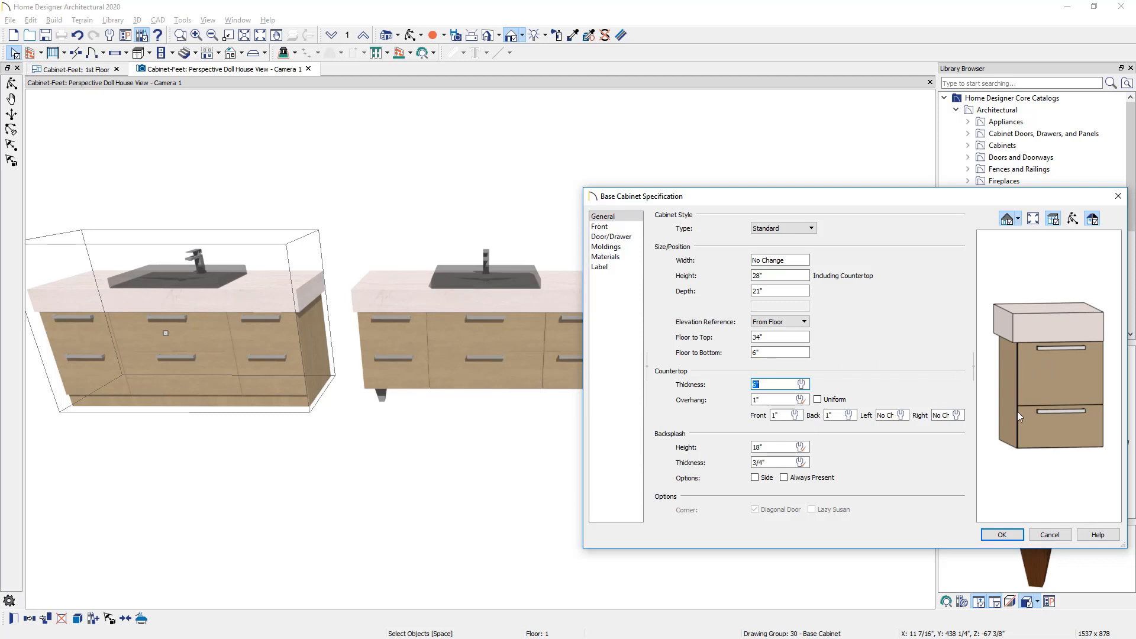
pyautogui.moveTo(1030, 425)
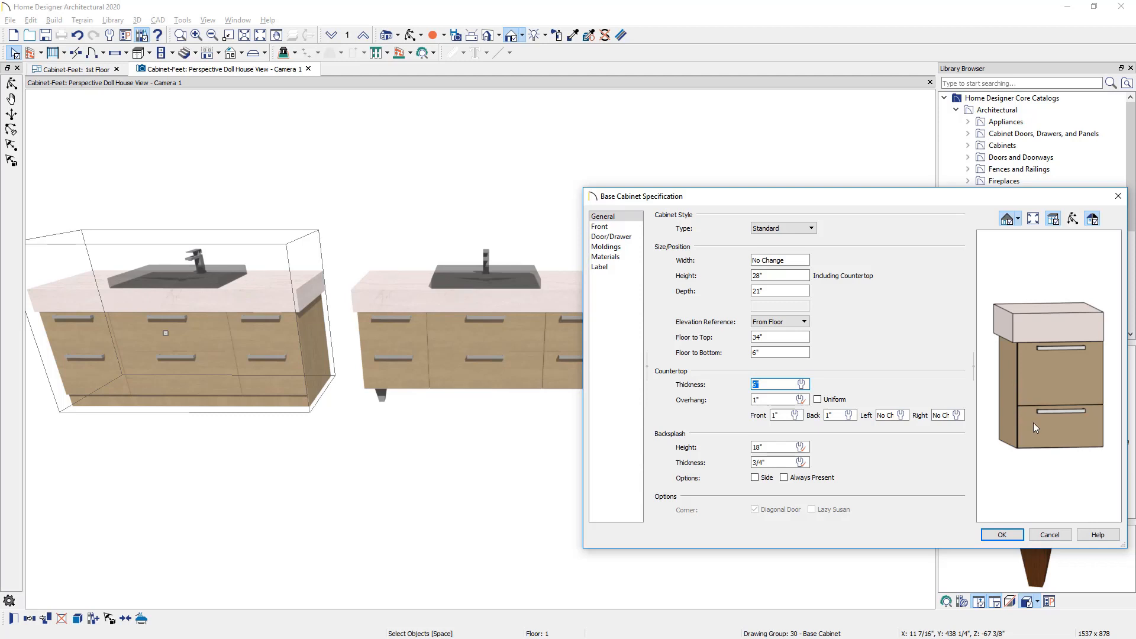
# - Set the lower drawer face height to 9 7/8", accept the resize and confirm the specification
pyautogui.click(599, 226)
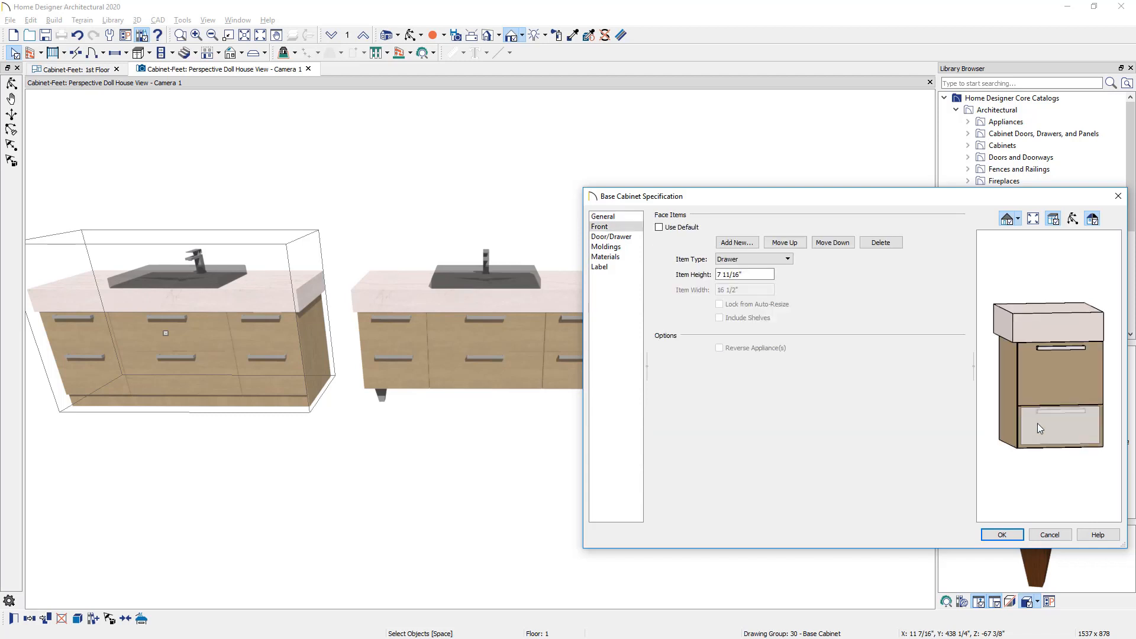
pyautogui.tripleClick(744, 274)
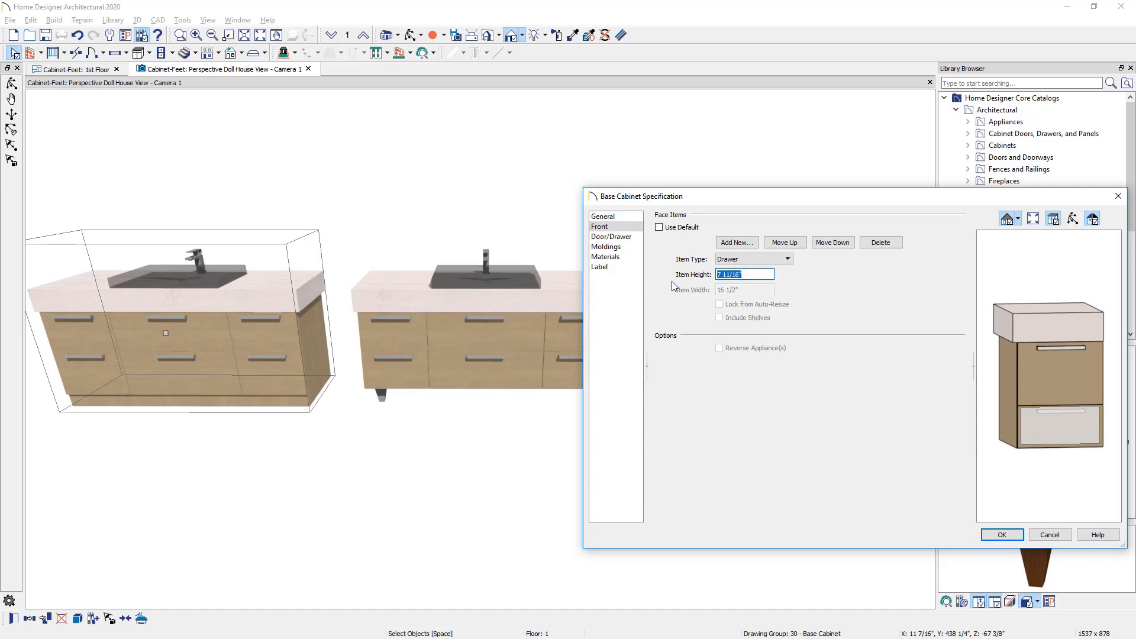
pyautogui.write('9 7/8"')
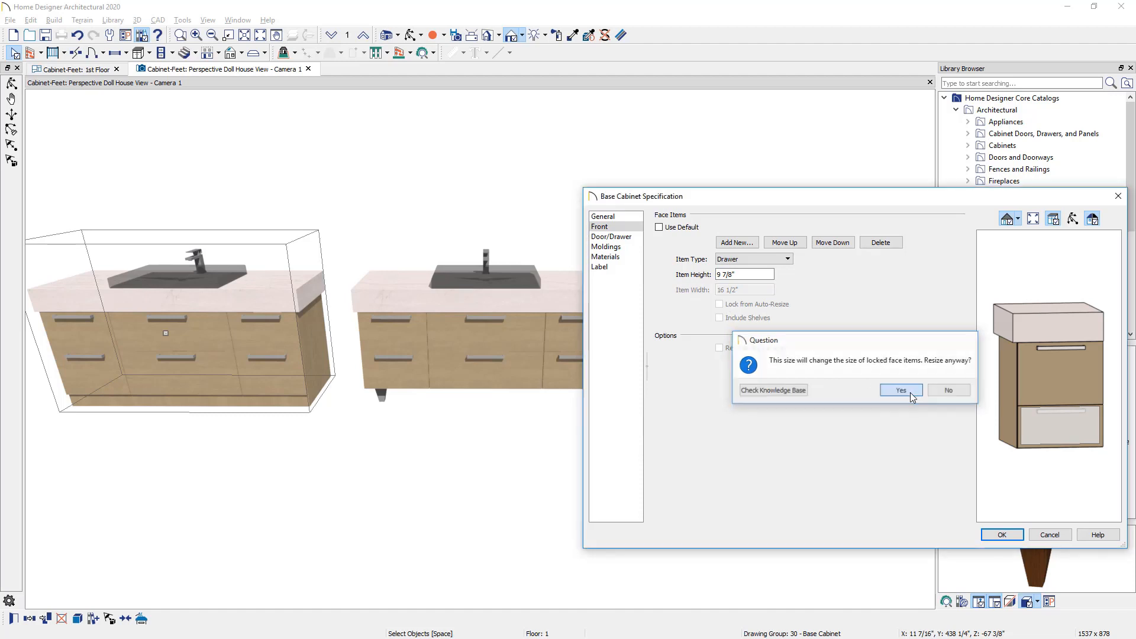
pyautogui.click(899, 389)
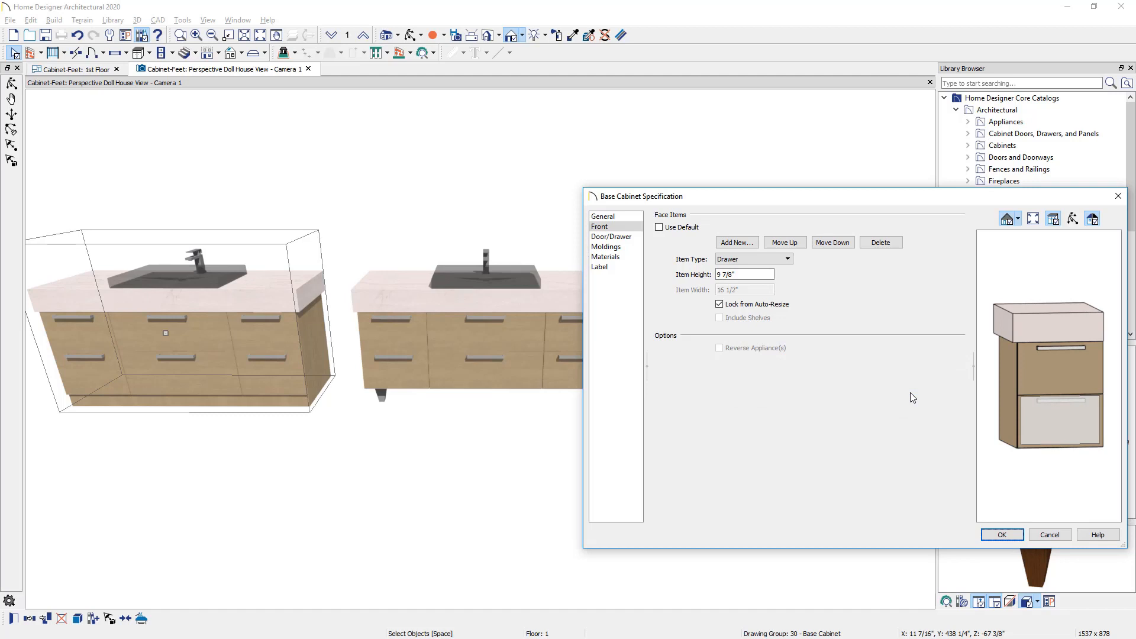
pyautogui.moveTo(1009, 353)
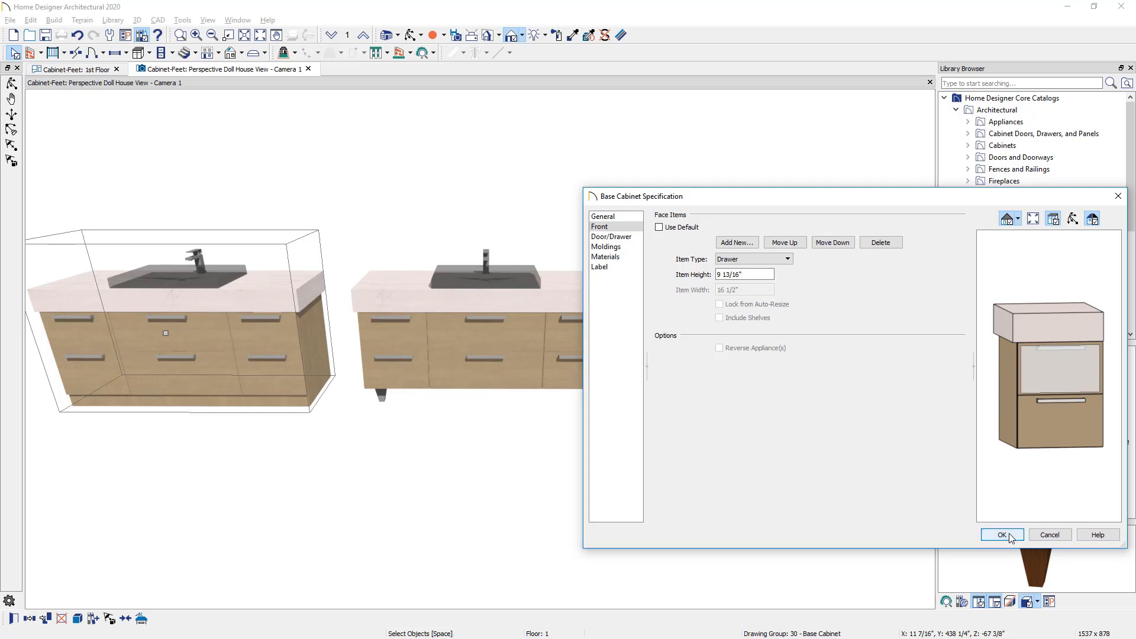
pyautogui.click(1002, 535)
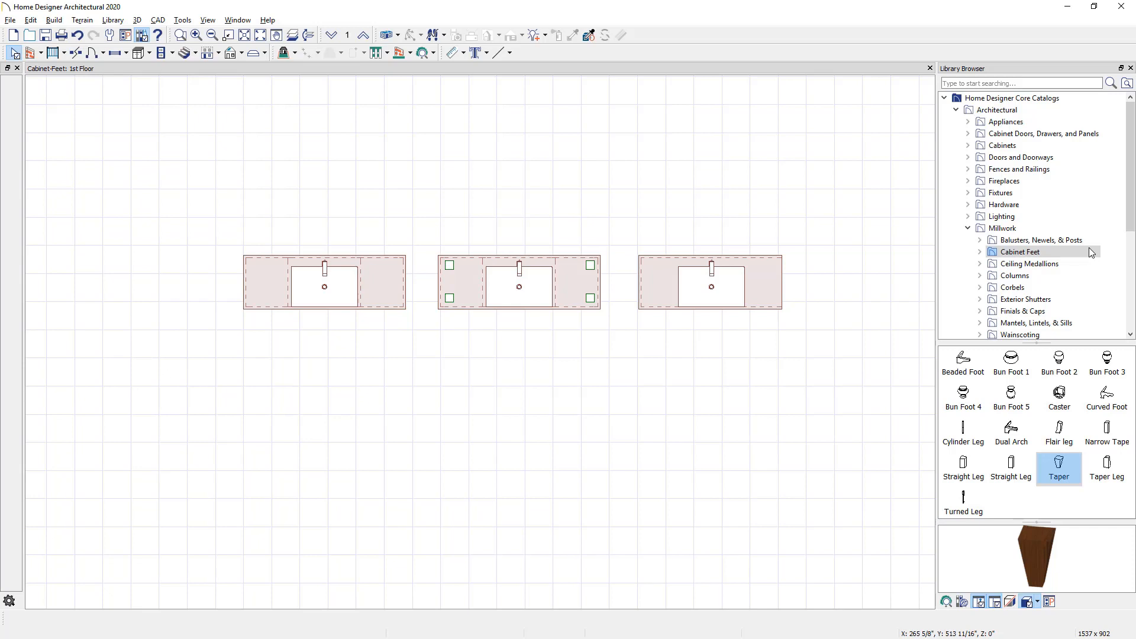
# - Go online from the Library menu to get additional cabinet feet content
pyautogui.click(112, 20)
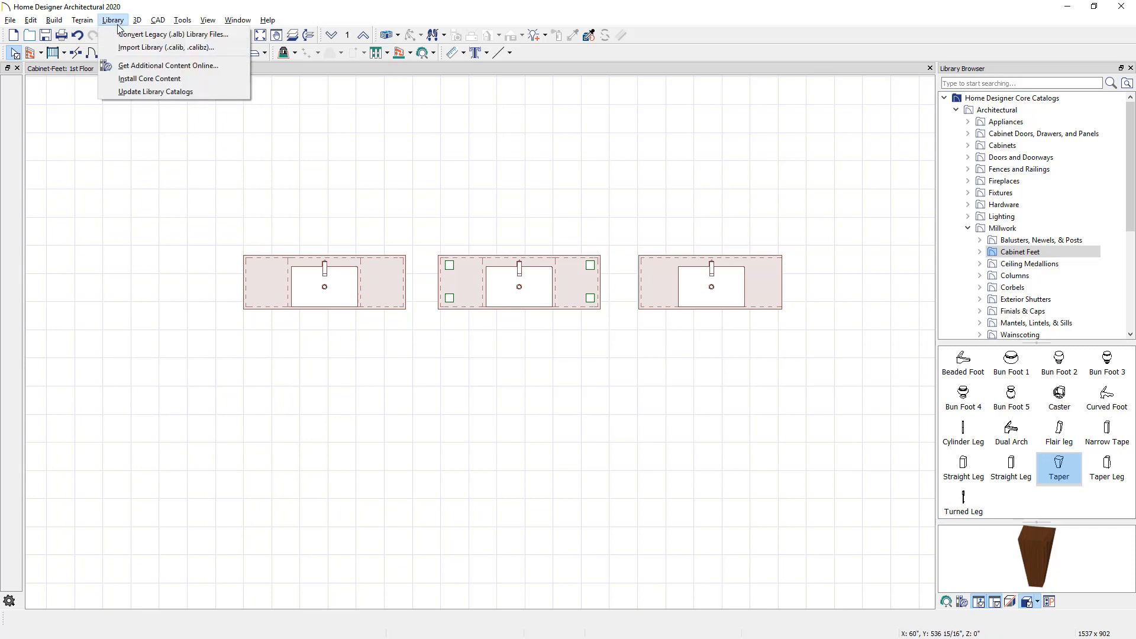
pyautogui.moveTo(168, 65)
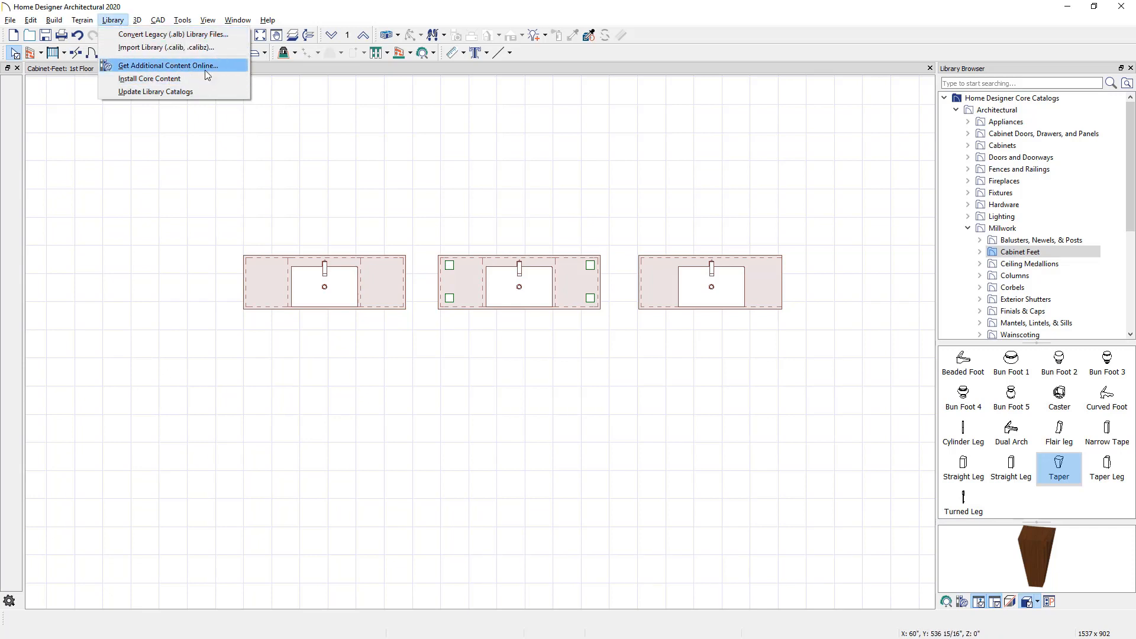
pyautogui.moveTo(229, 71)
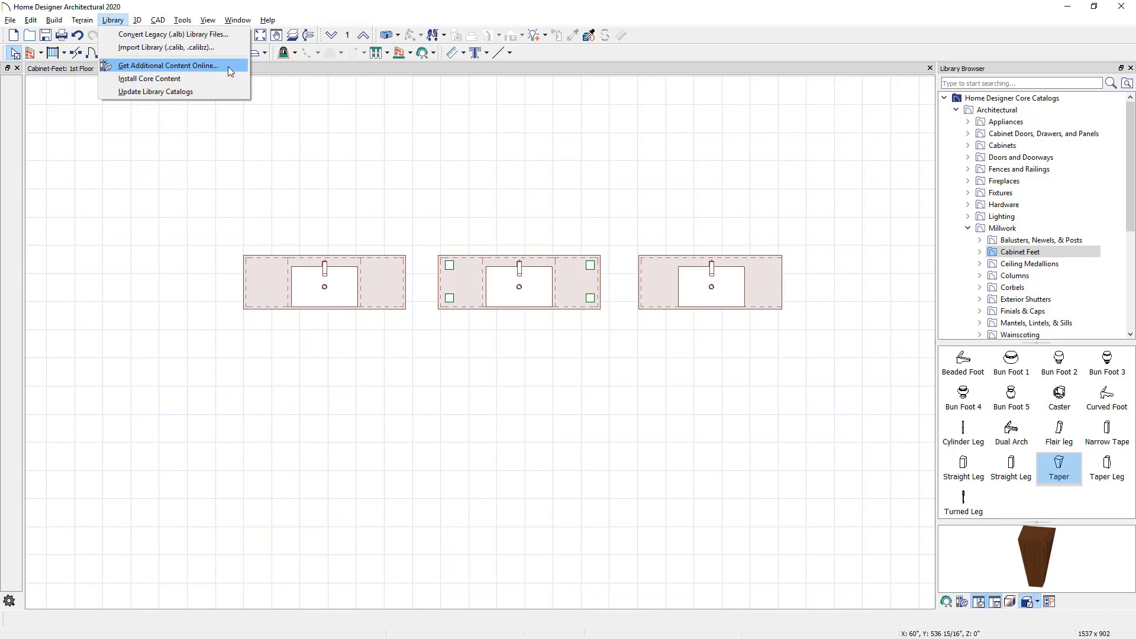
pyautogui.click(168, 65)
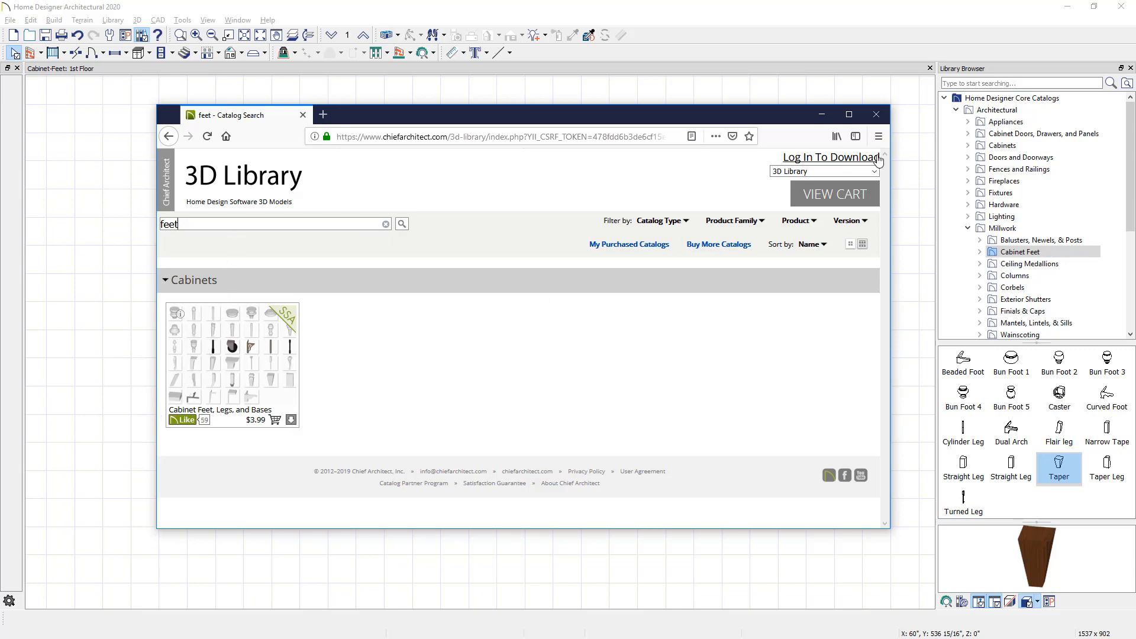
# - Close the online 3D Library browser to return to the plan
pyautogui.click(875, 114)
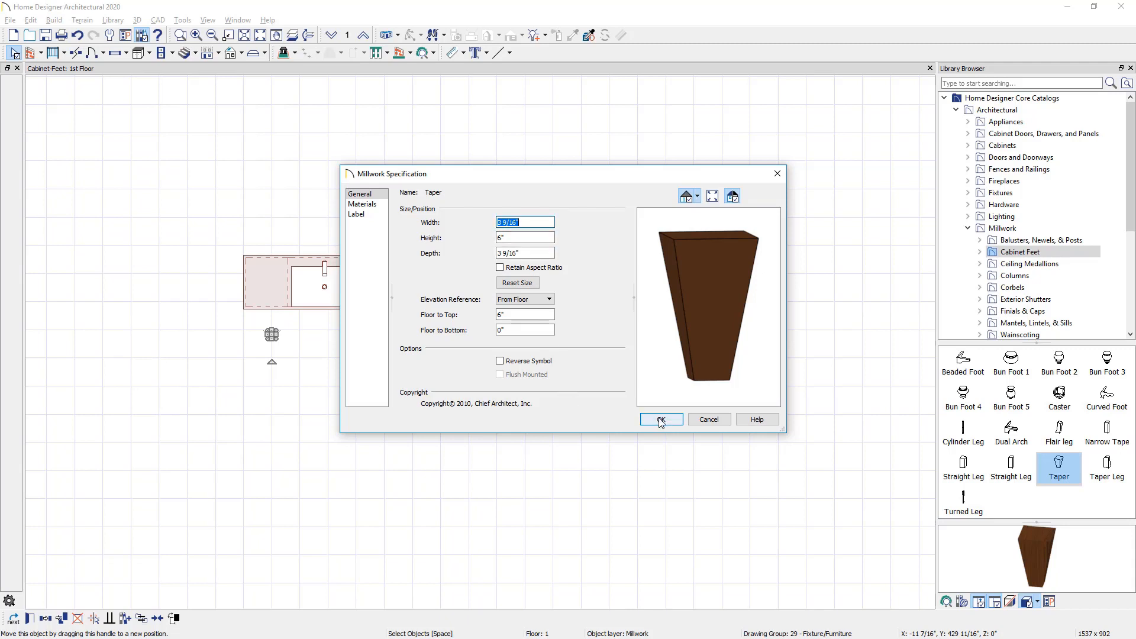
# - Confirm the 6" Taper foot and copy the feet to the vanity's back corners
pyautogui.click(659, 419)
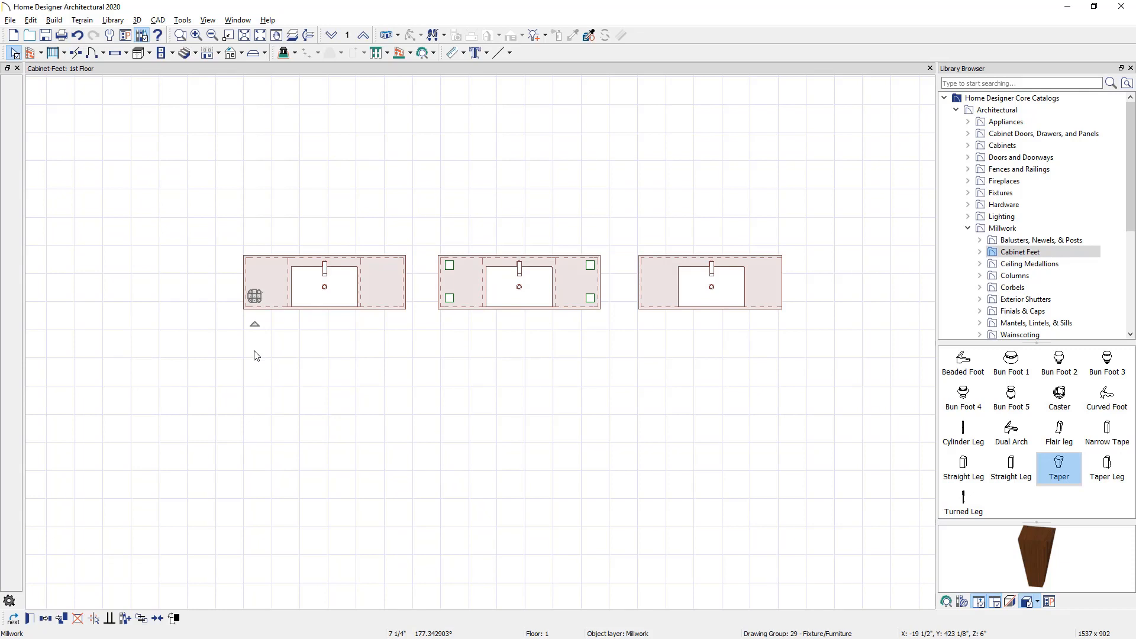
pyautogui.moveTo(282, 304)
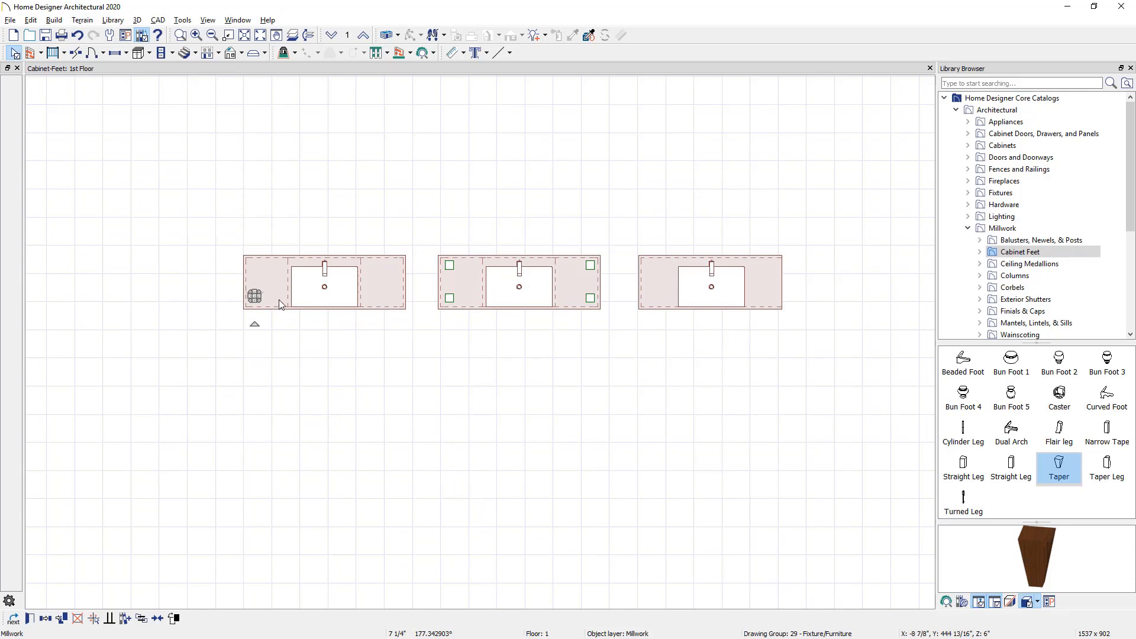
pyautogui.moveTo(127, 503)
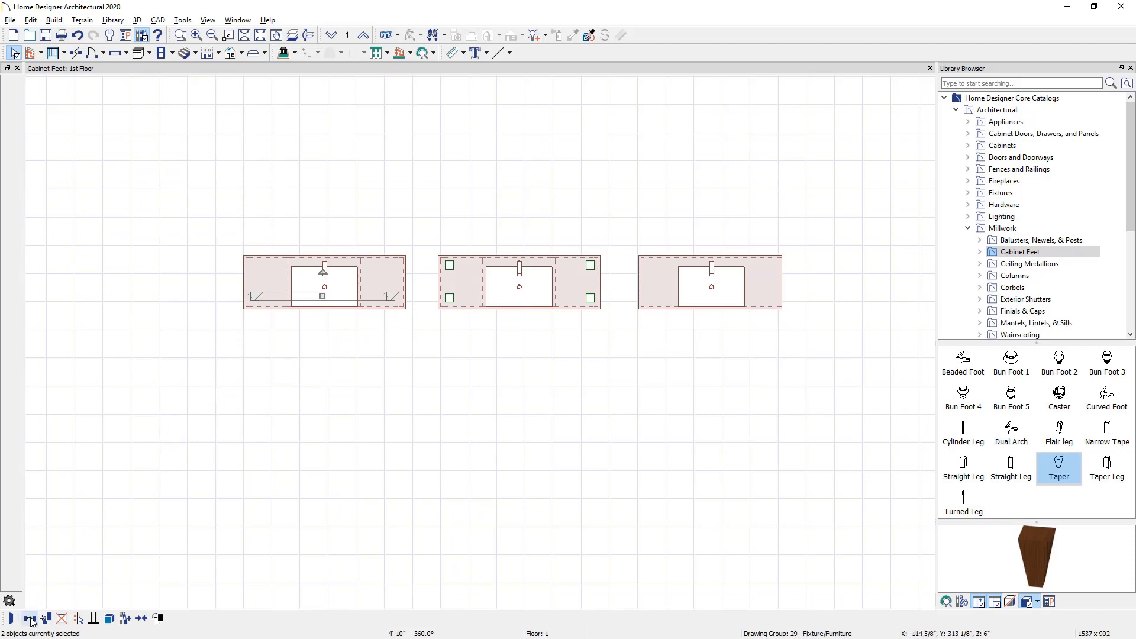
pyautogui.moveTo(28, 621)
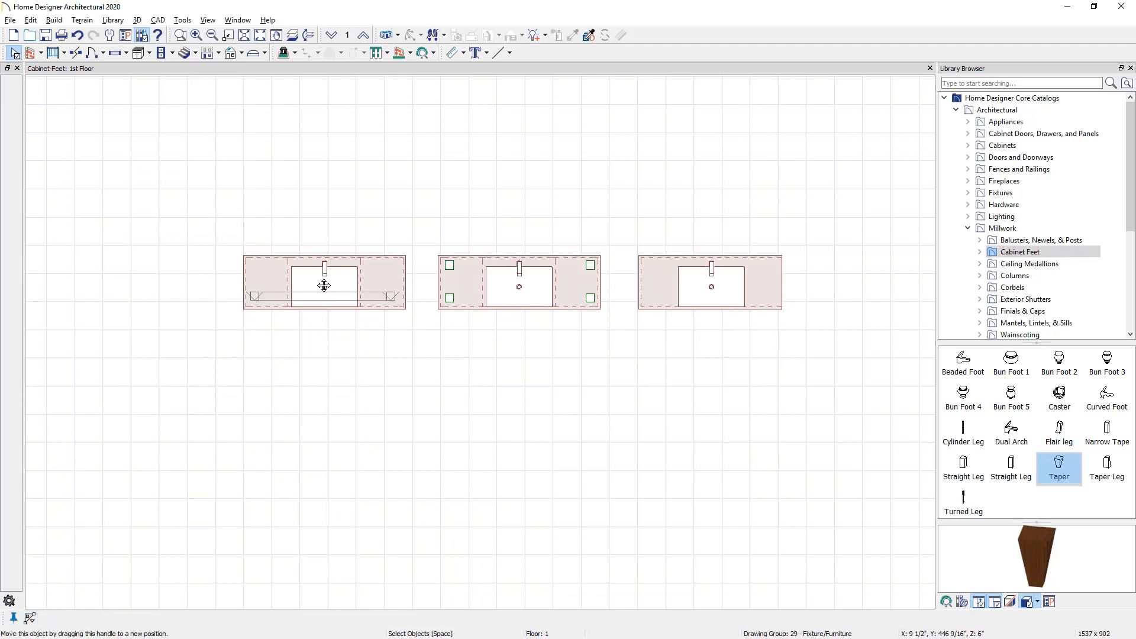
pyautogui.moveTo(324, 285); pyautogui.dragTo(324, 266)
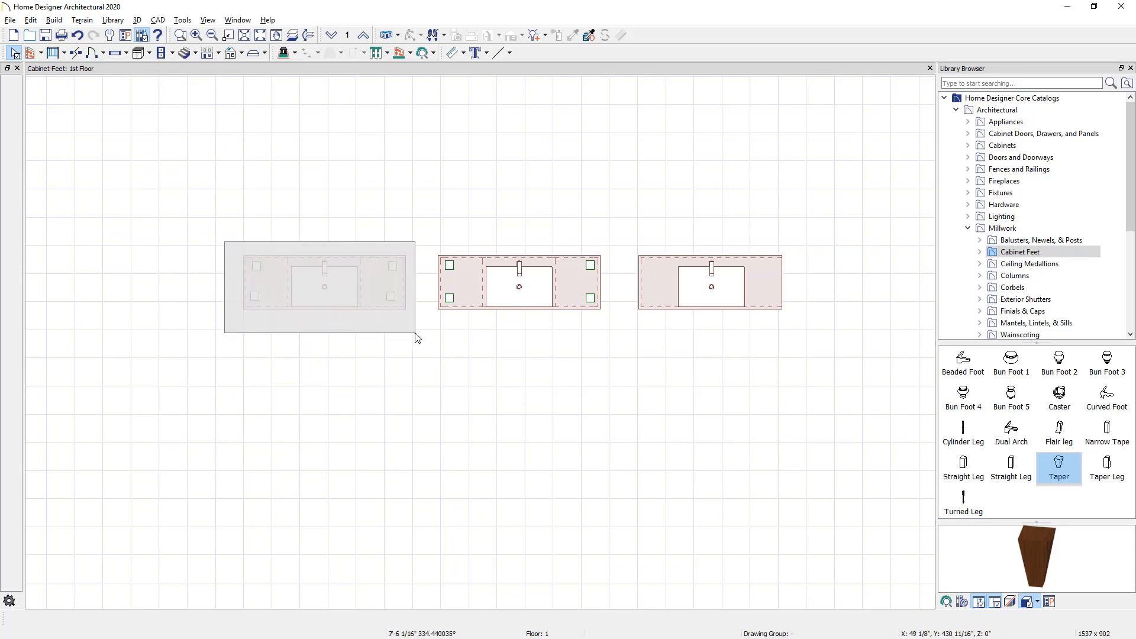
# - Select the left vanity with its four feet and make it an architectural block
pyautogui.click(324, 286)
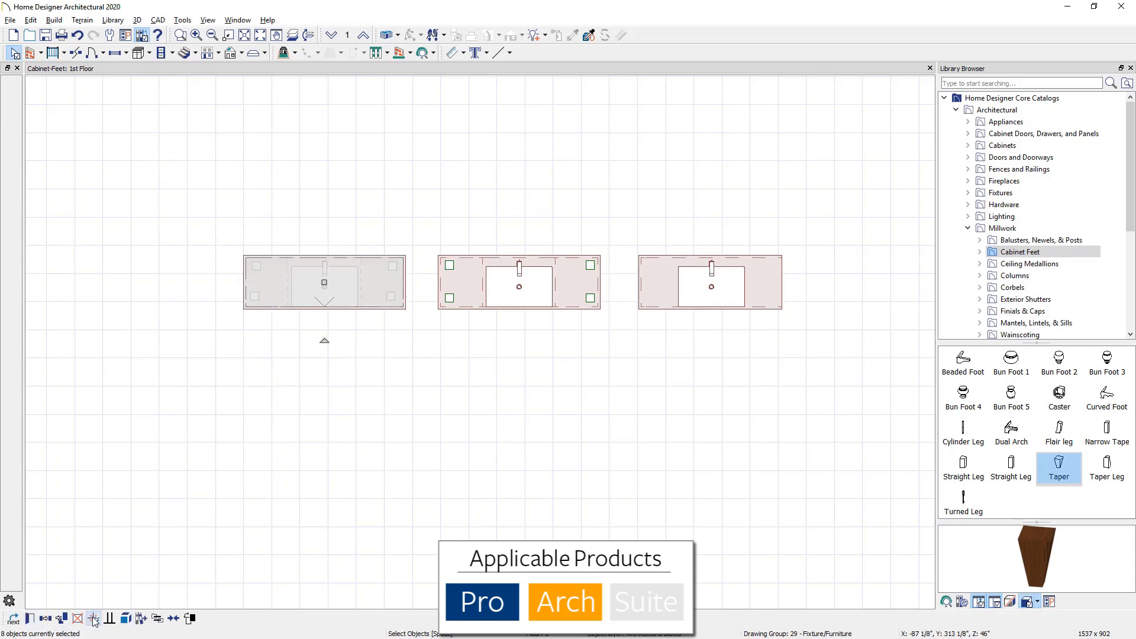
pyautogui.moveTo(93, 621)
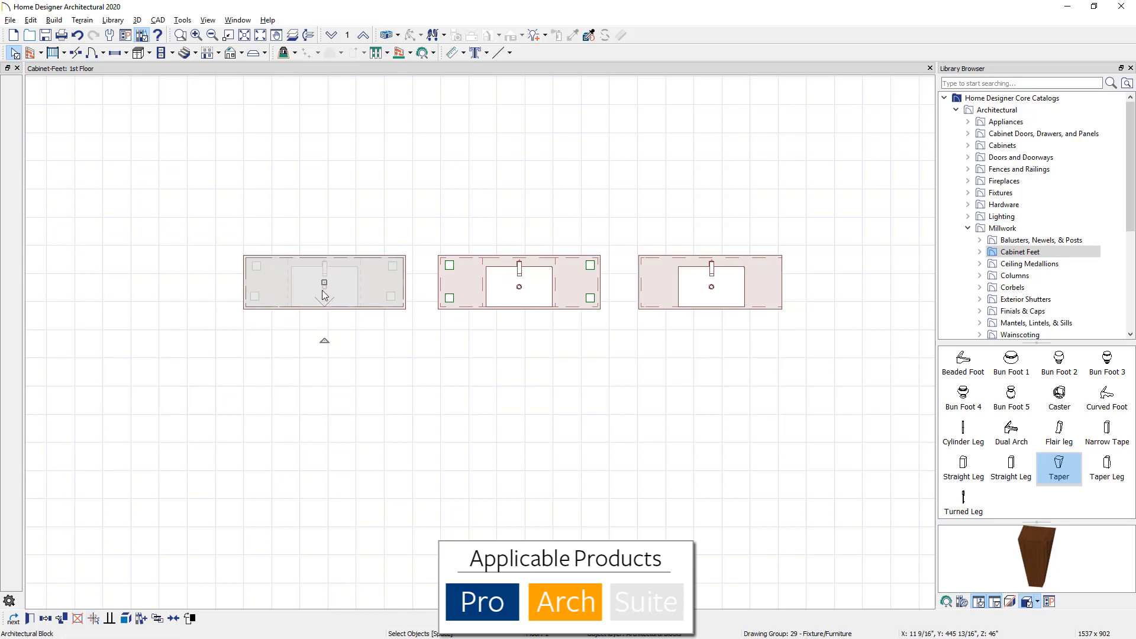
pyautogui.moveTo(324, 283); pyautogui.dragTo(307, 283)
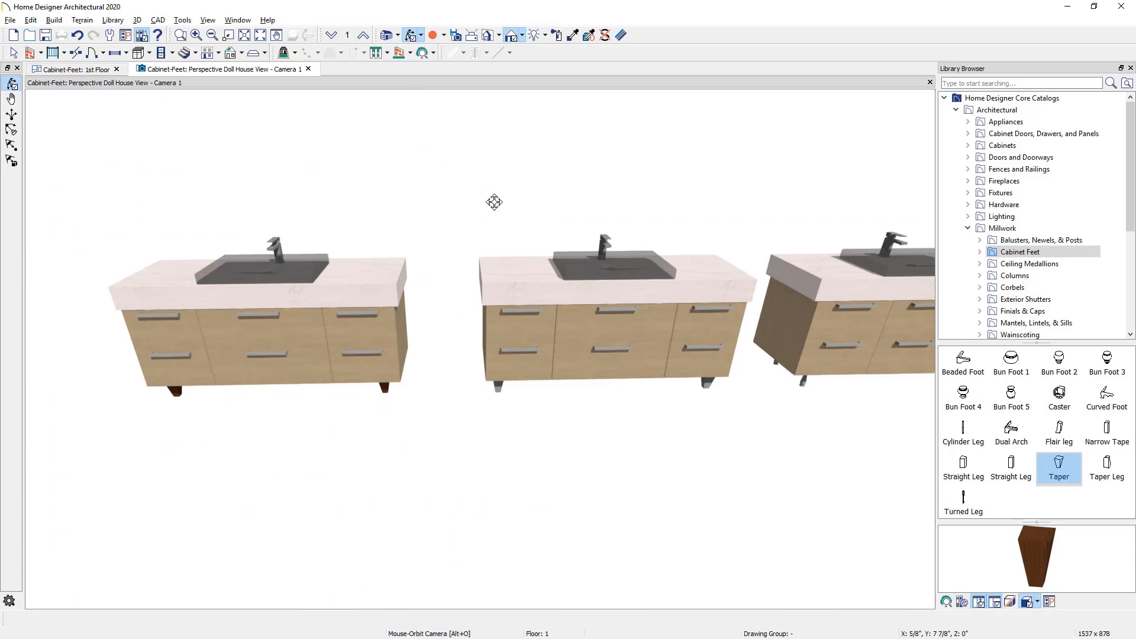
# - Use Material Painter to copy the cabinet's maple finish onto the tapered feet
pyautogui.click(573, 34)
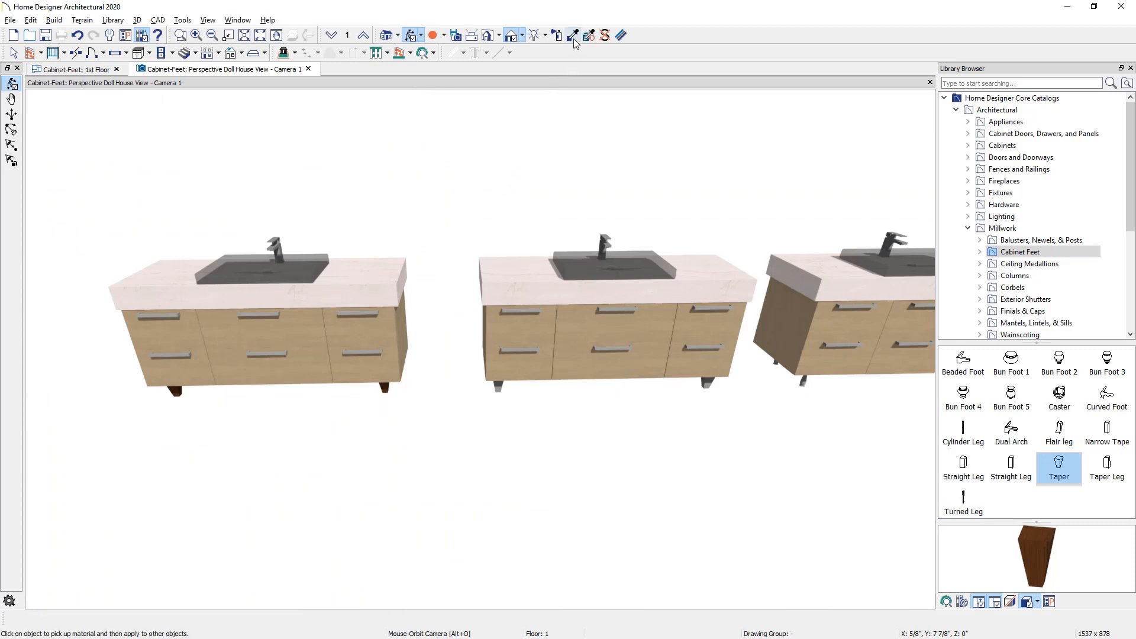
pyautogui.click(573, 34)
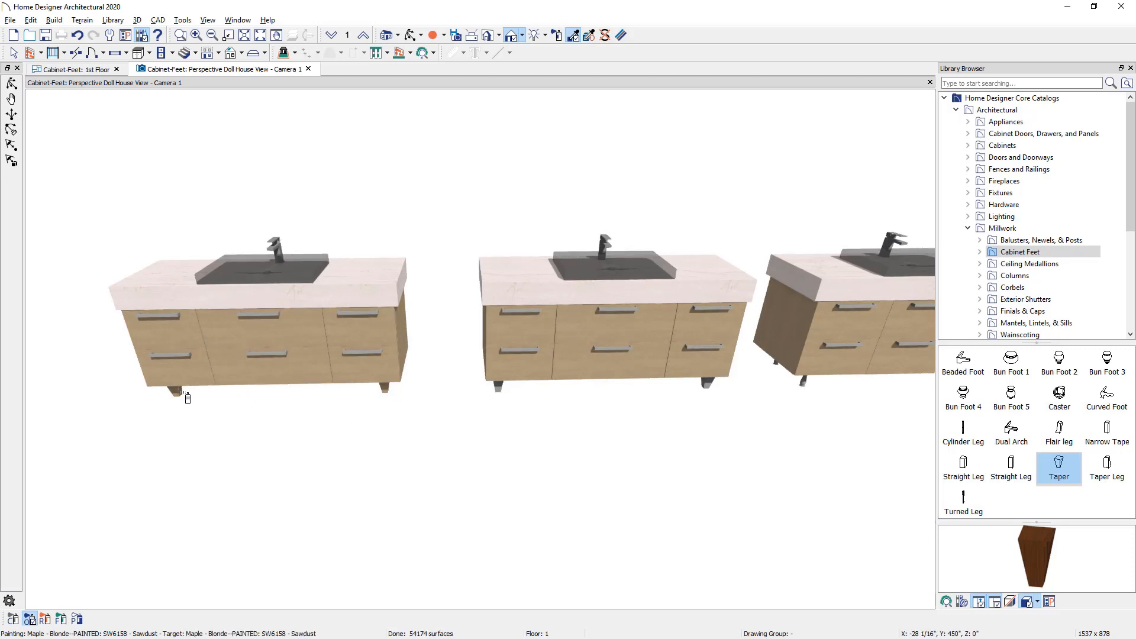
pyautogui.moveTo(59, 621)
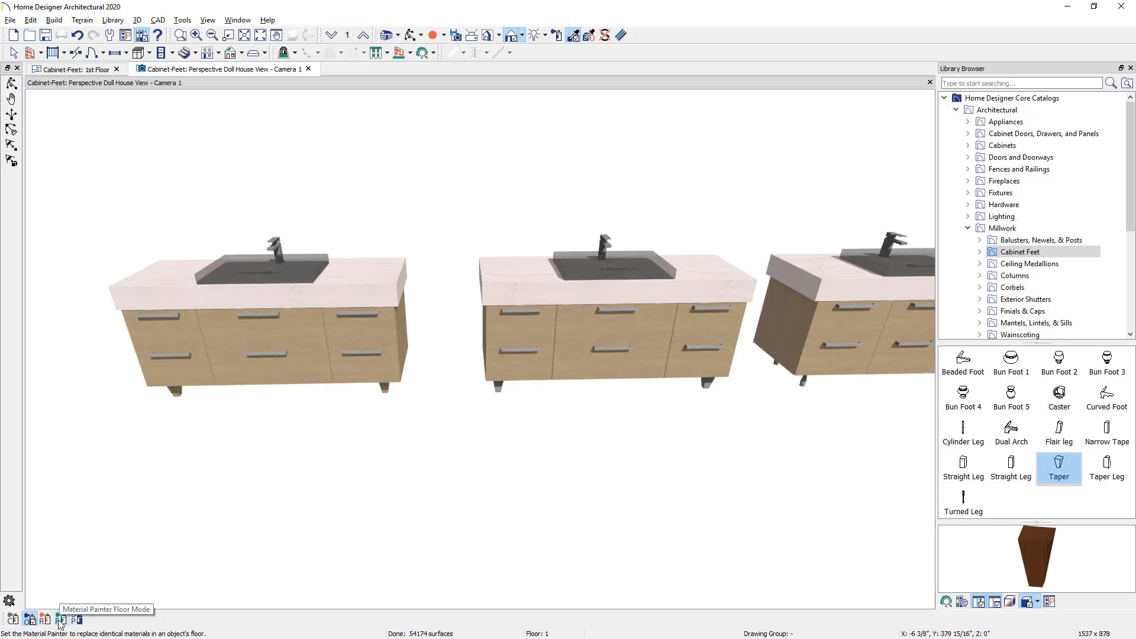